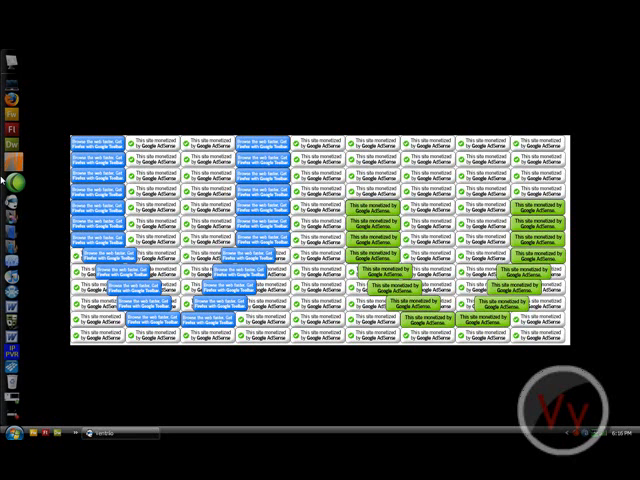
mouse_move(30, 185)
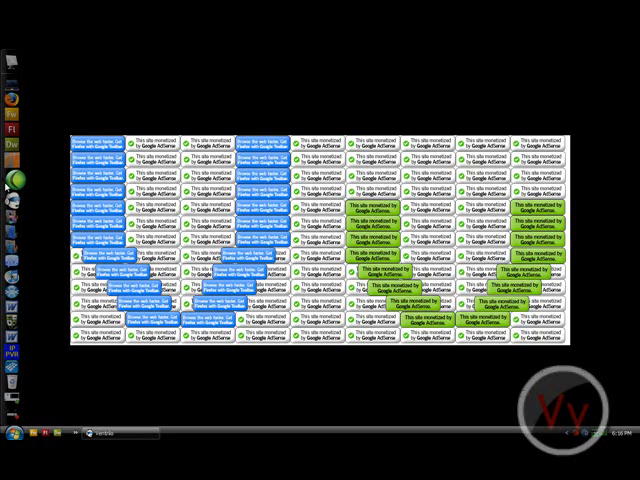
mouse_move(6, 62)
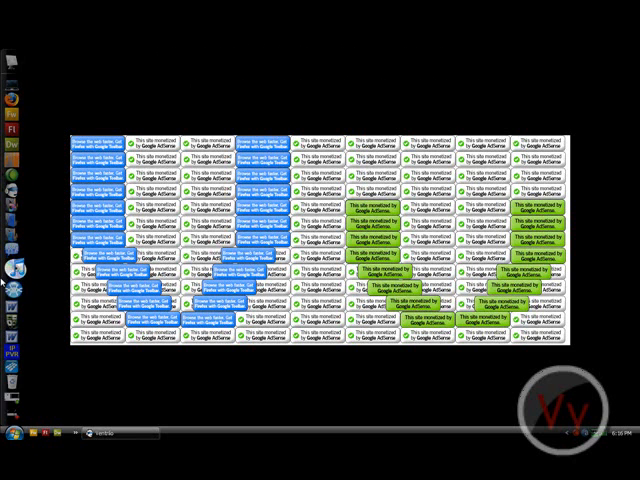
mouse_move(184, 102)
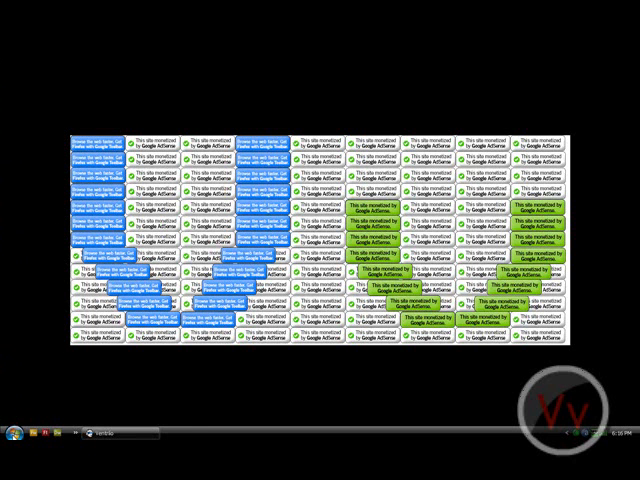
mouse_move(58, 187)
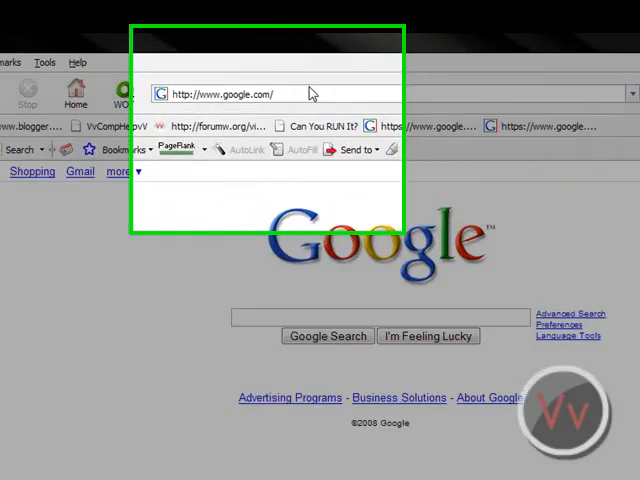
Go to rocketdock.com in Firefox to open the RocketDock homepage
text(ROC)
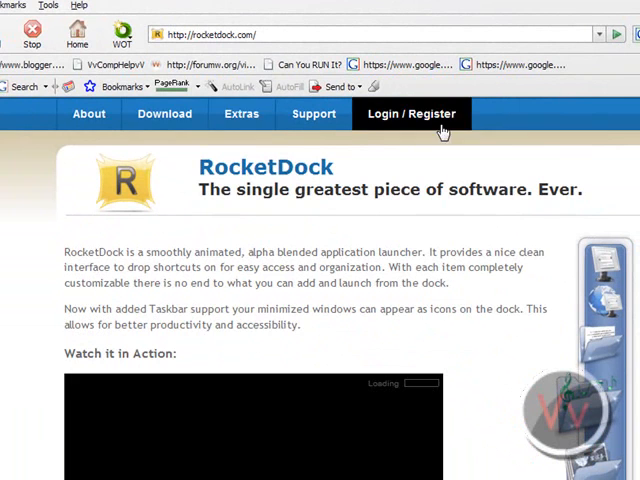
mouse_move(164, 113)
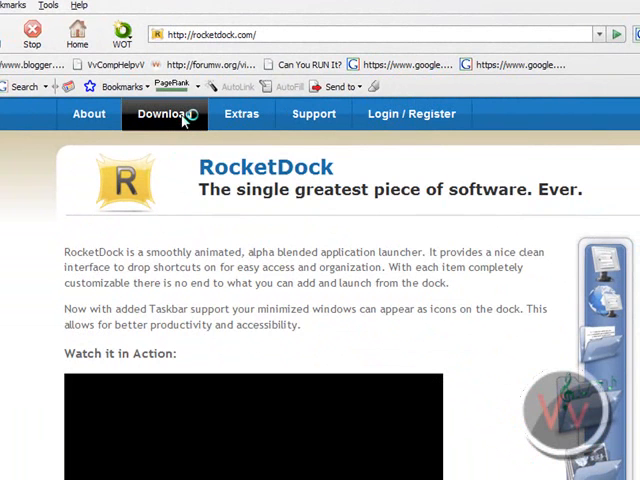
Open the Download page and scroll to the minimum system requirements
click(165, 113)
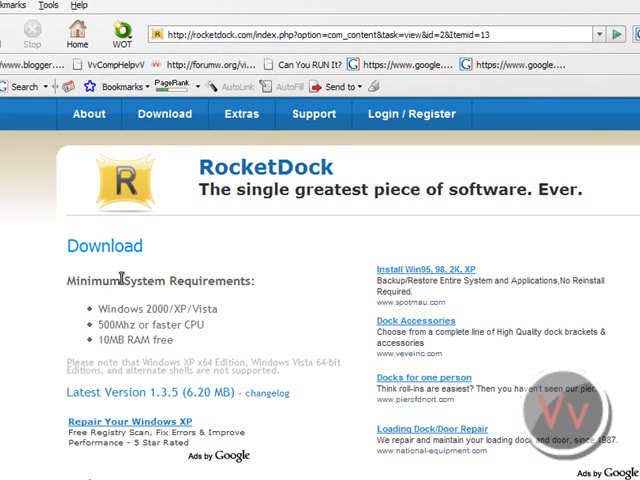
mouse_move(190, 344)
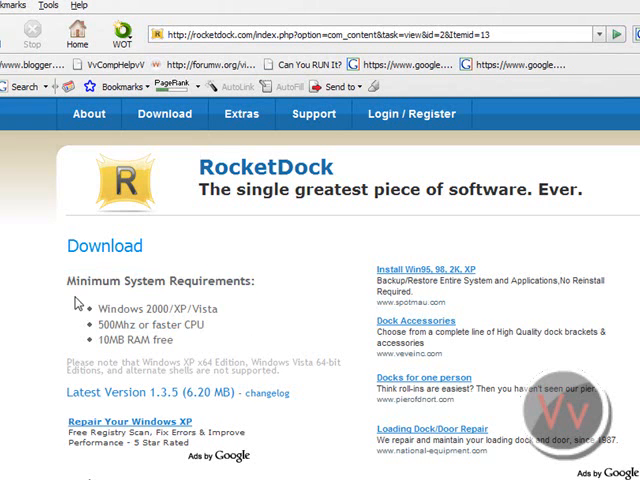
mouse_move(412, 265)
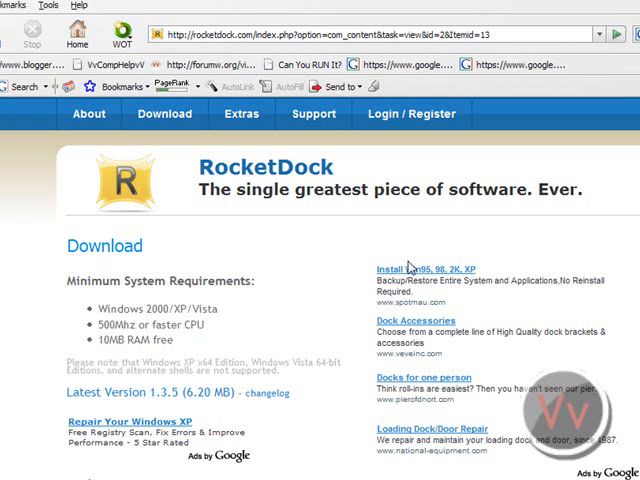
scroll(down, 3)
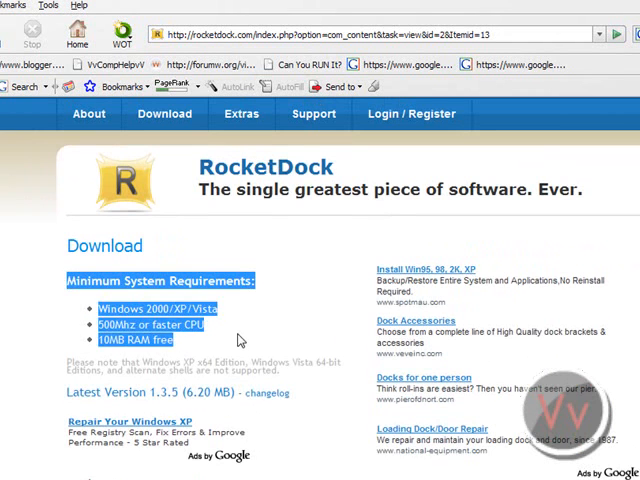
scroll(down, 3)
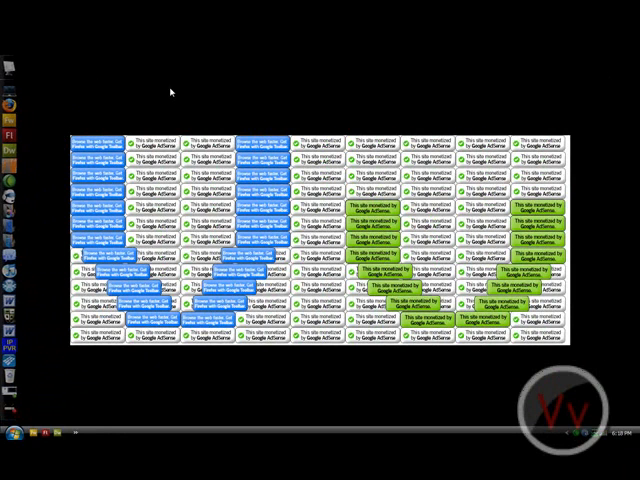
Create a new desktop folder named DUDE from the context menu
right_click(174, 92)
text(DUDE)
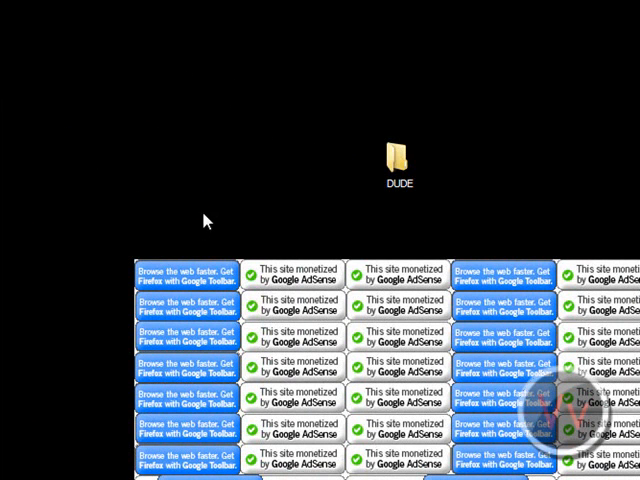
mouse_move(400, 188)
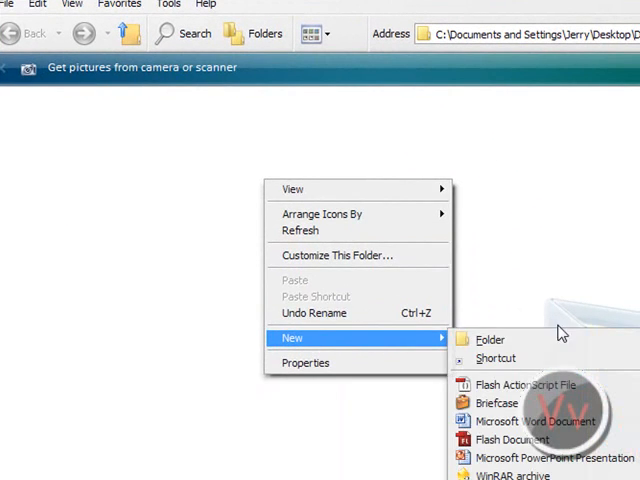
Create a New Folder in the Explorer desktop folder and close the window
click(490, 339)
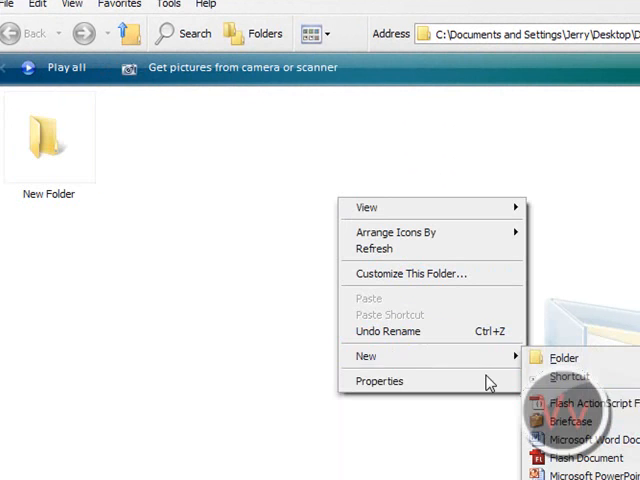
click(567, 377)
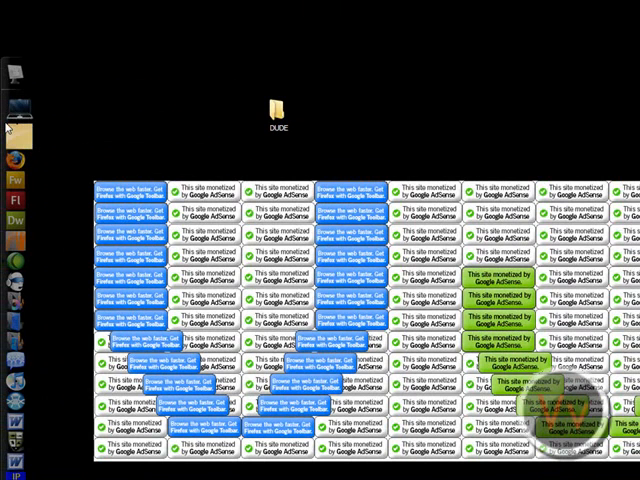
Delete the DUDE folder from the desktop via its context menu
double_click(277, 111)
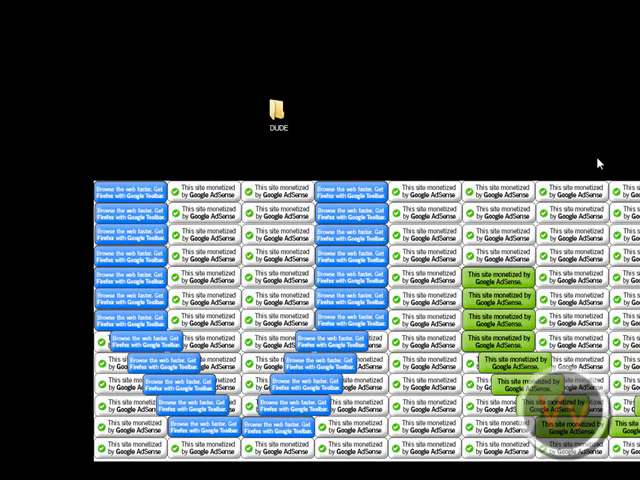
mouse_move(8, 210)
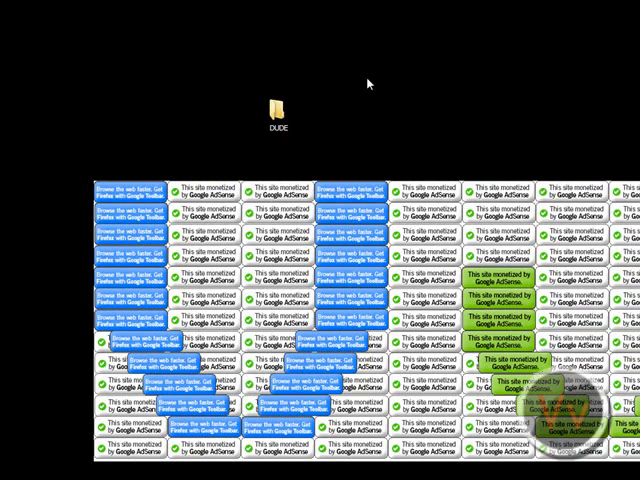
mouse_move(257, 114)
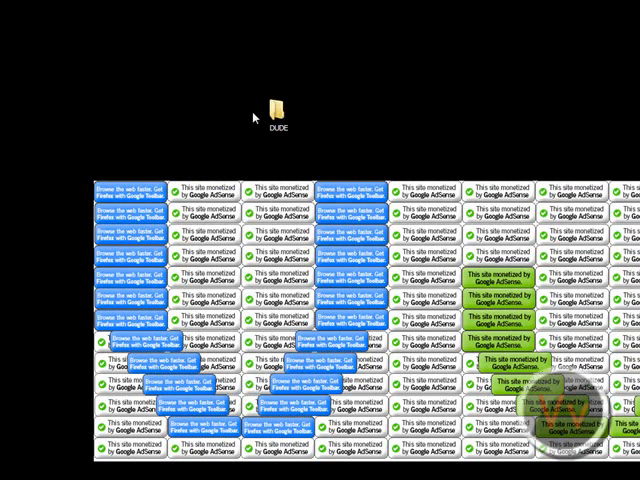
mouse_move(303, 100)
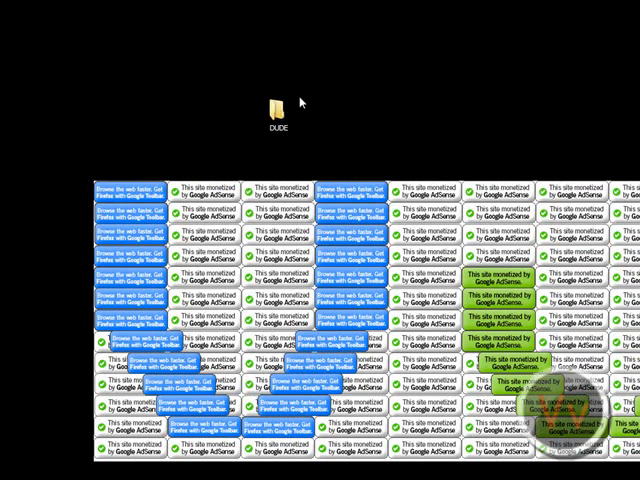
right_click(278, 108)
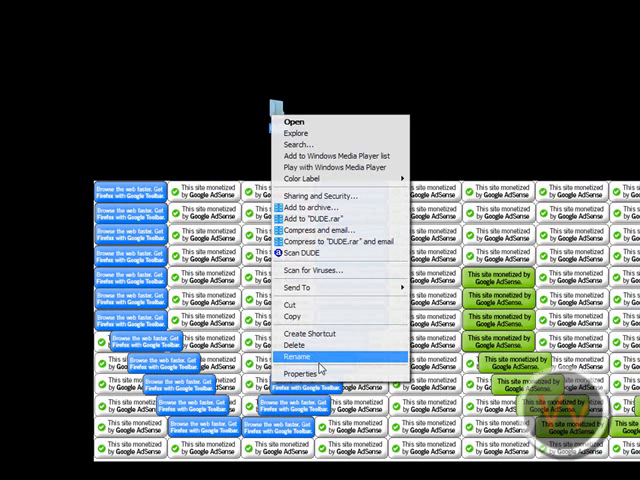
click(300, 355)
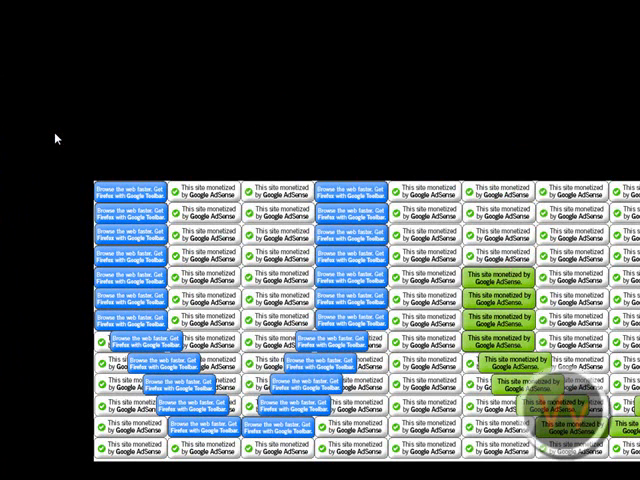
mouse_move(200, 131)
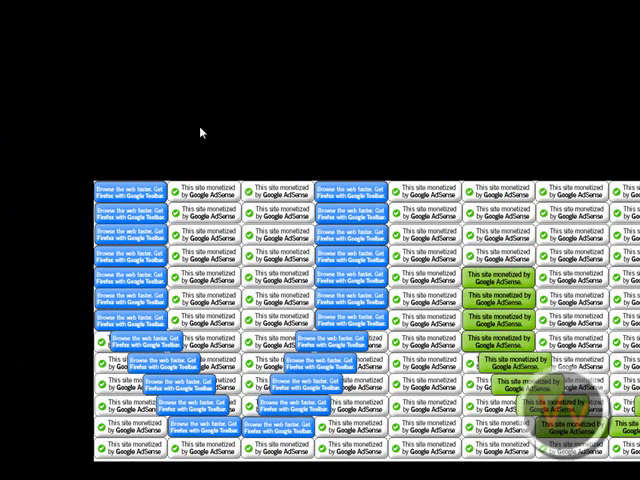
Make another desktop folder, name it SECOND, and open the MAIN folder
right_click(201, 132)
text(MAIN)
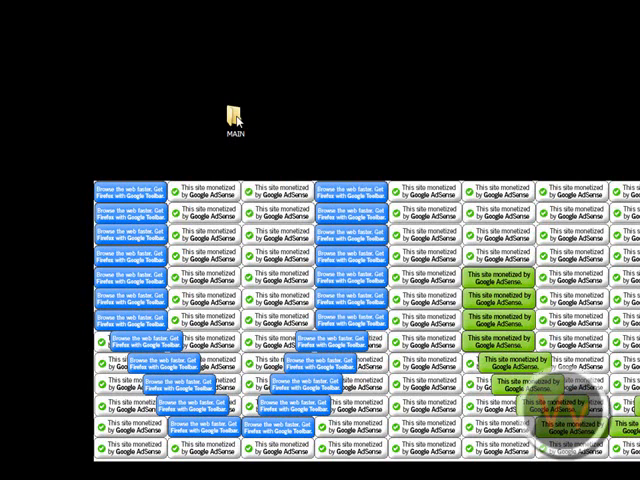
double_click(236, 110)
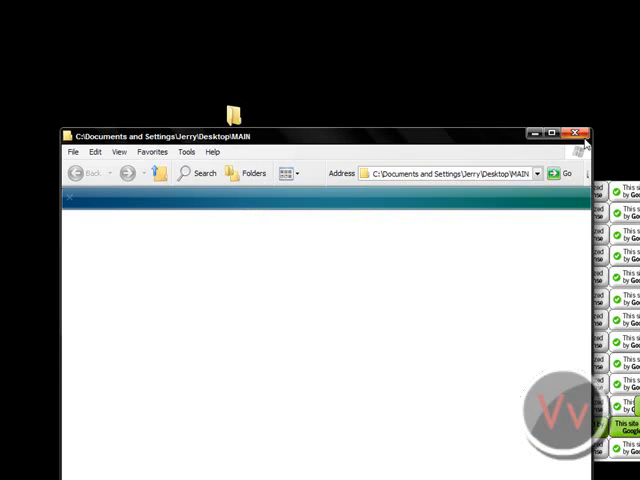
click(581, 132)
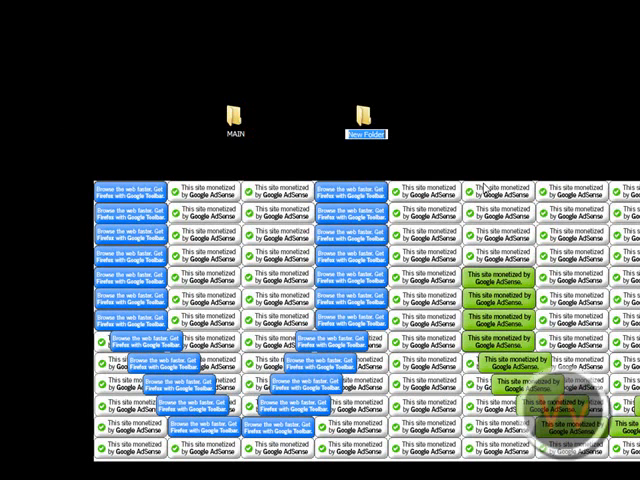
text(SECOND)
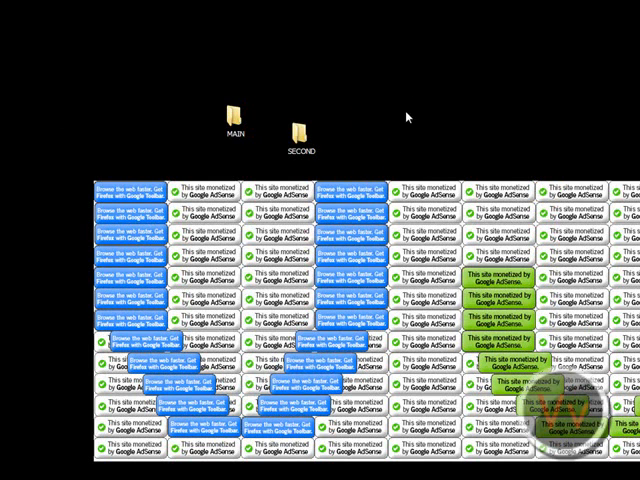
mouse_move(308, 147)
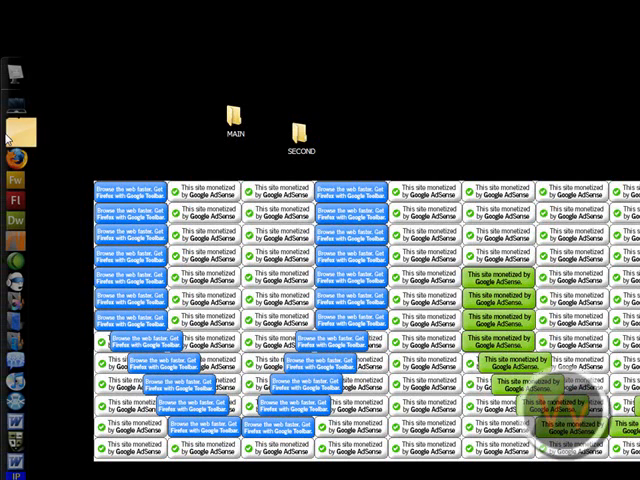
double_click(296, 118)
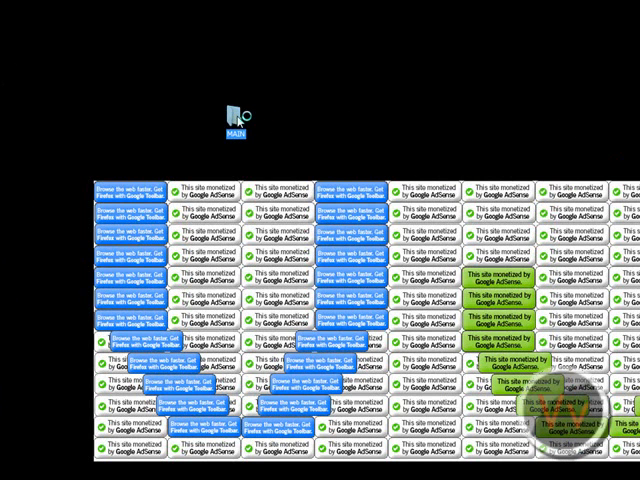
Open the MAIN folder, leaving it as the only folder on the desktop
double_click(236, 118)
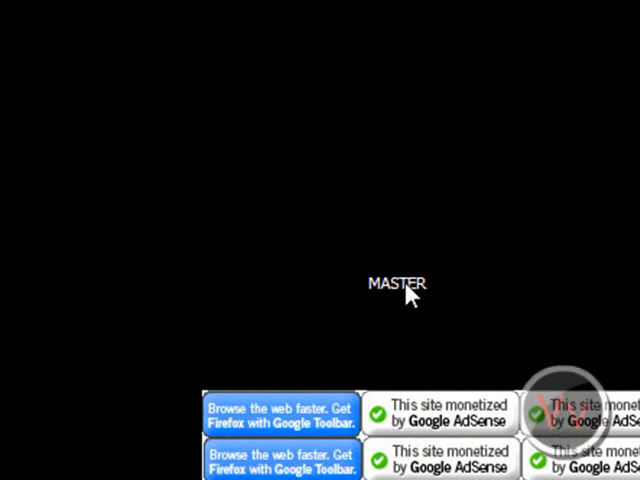
mouse_move(454, 300)
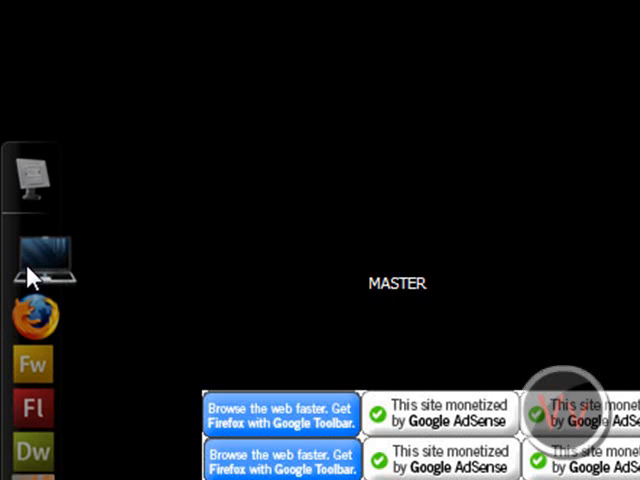
Launch Firefox from RocketDock's left-edge dock, opening the Google homepage
double_click(33, 265)
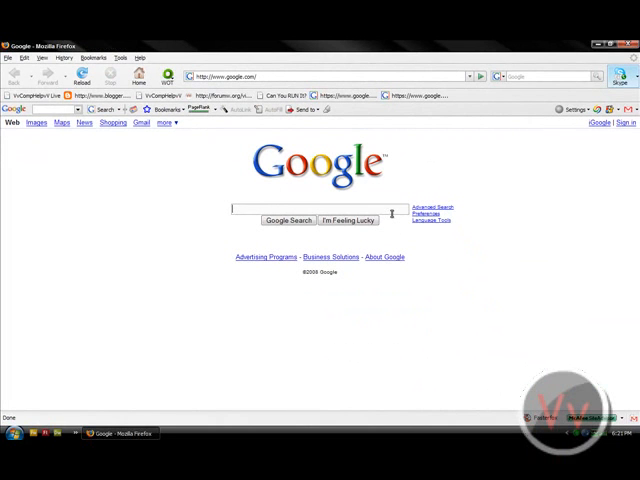
Search Google for 'png icons' and scroll CrystalXP.net's dock icons page
text(png icons)
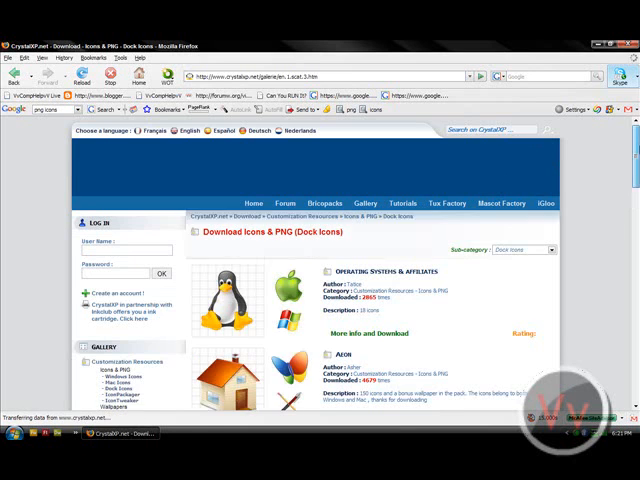
scroll(down, 3)
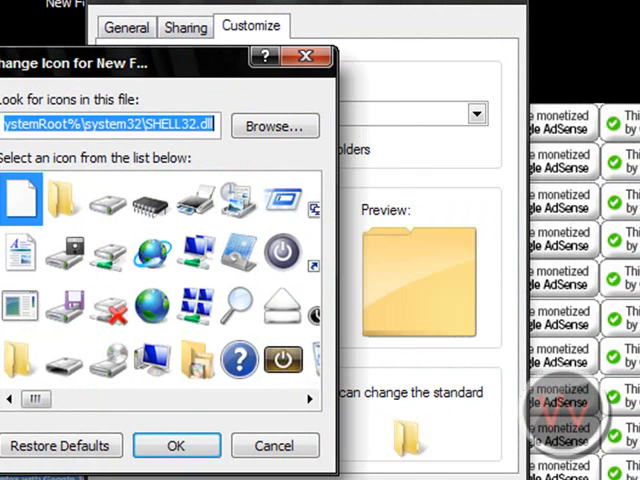
Give New Folder a window-style icon from the SHELL32 icon list
click(273, 126)
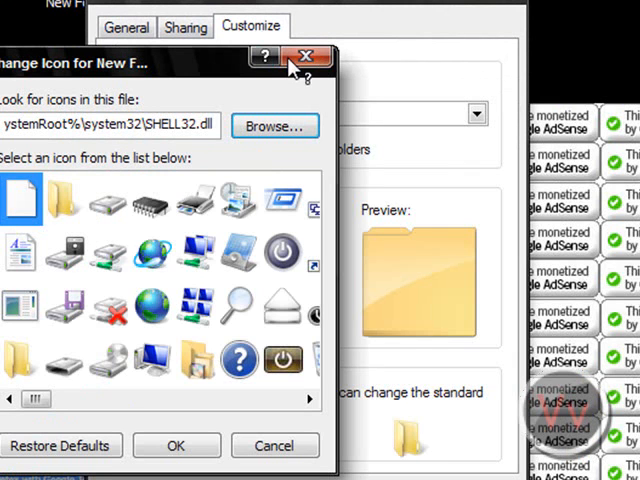
mouse_move(322, 66)
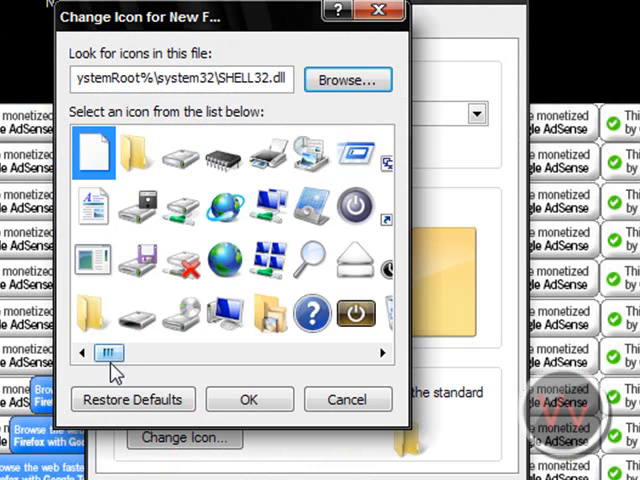
drag(110, 353, 165, 353)
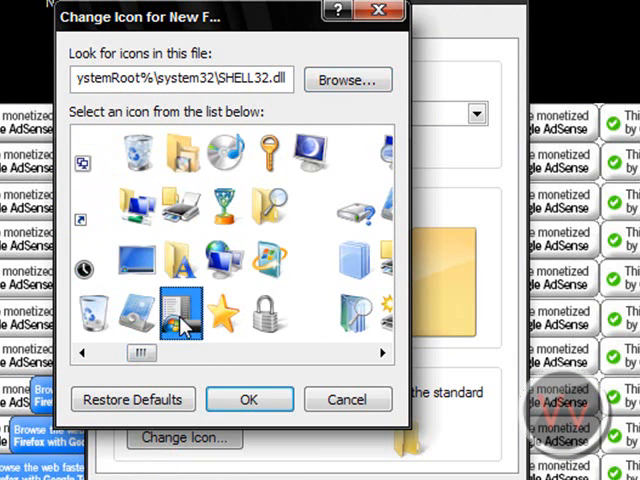
click(249, 399)
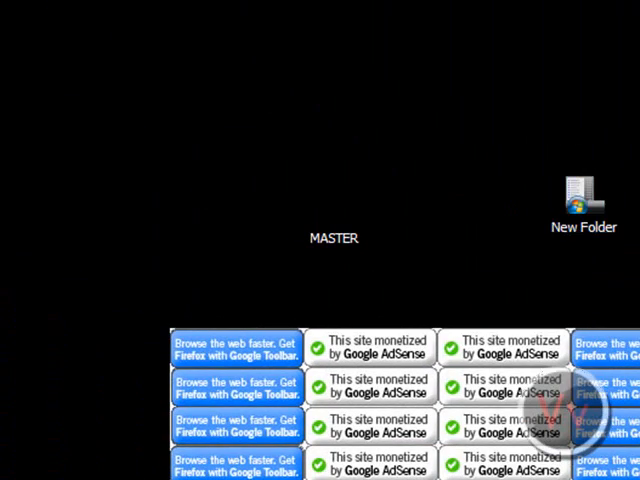
Confirm the chosen custom icon and close the New Folder Properties window
click(580, 195)
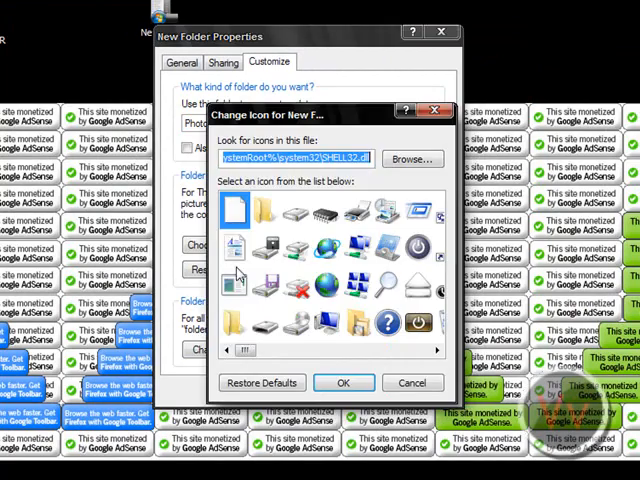
click(343, 382)
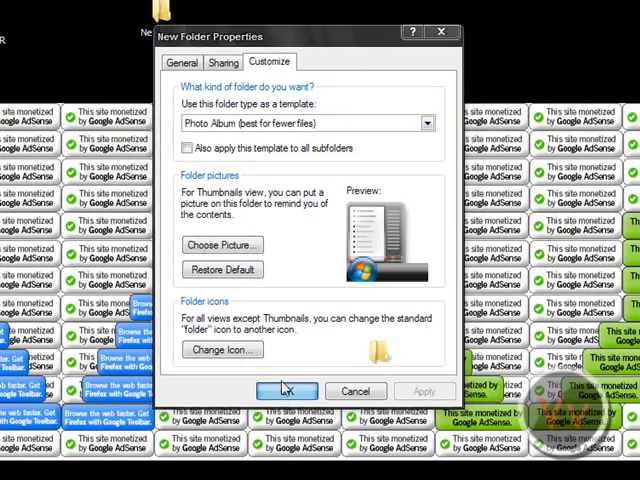
click(287, 391)
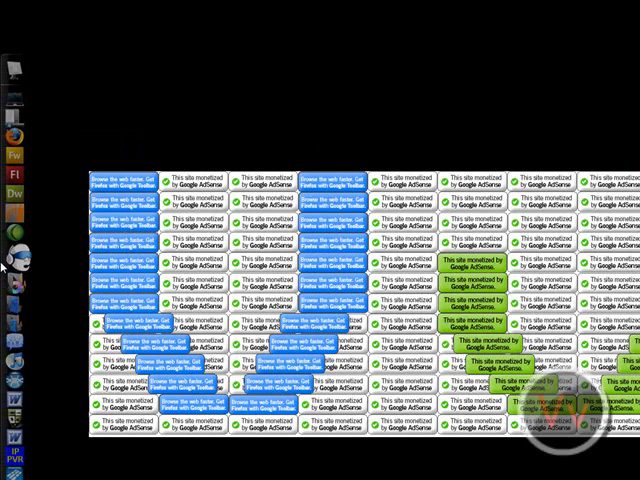
Right-click the dock bar to open Dock Settings on the Behavior page
right_click(12, 265)
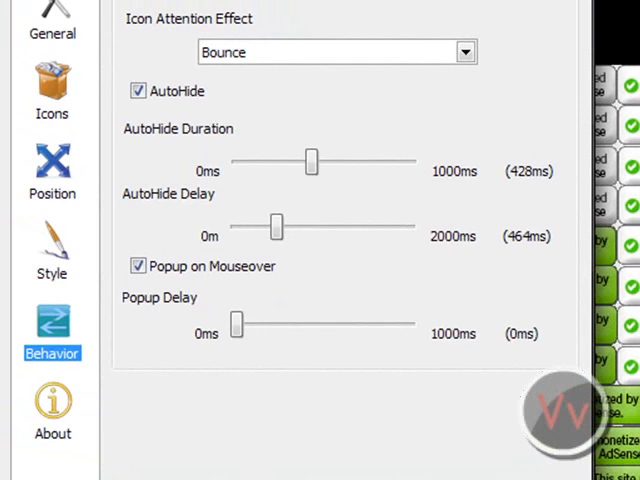
View the General, Icons, Position and Style settings pages, then return to Behavior
click(51, 33)
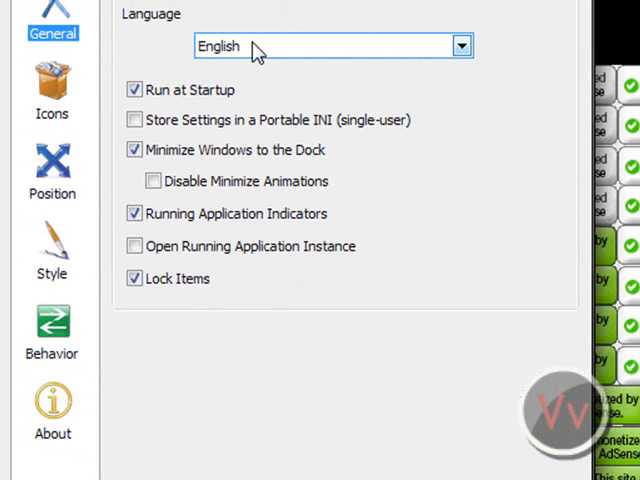
mouse_move(288, 46)
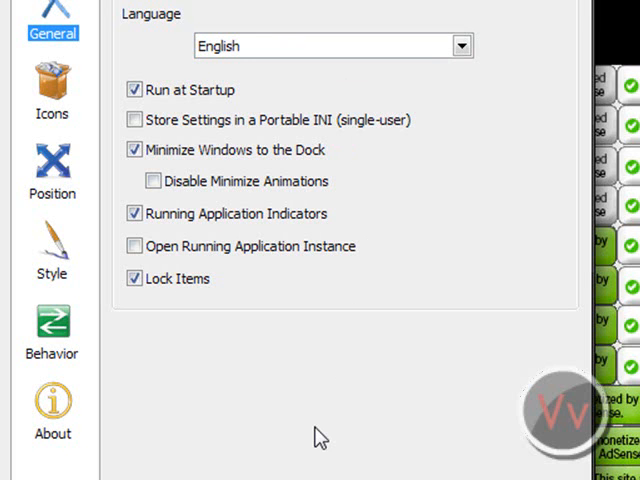
click(50, 90)
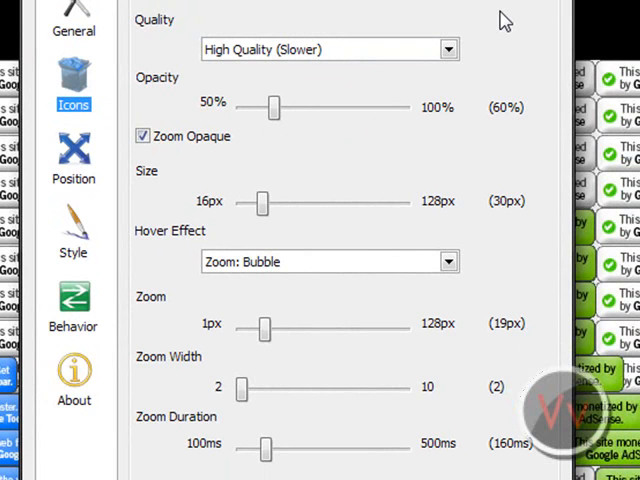
click(73, 155)
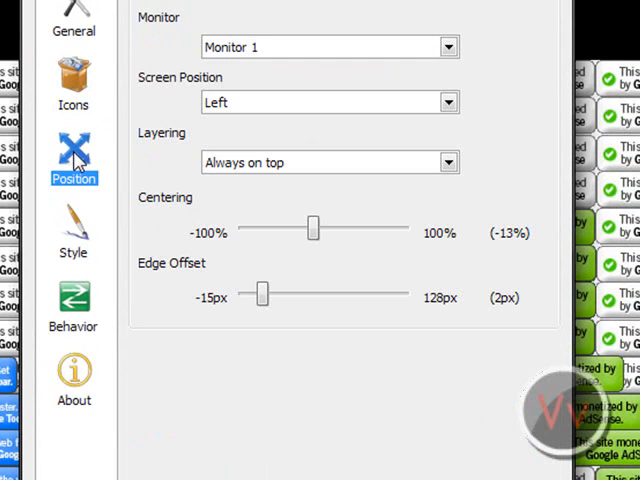
mouse_move(122, 336)
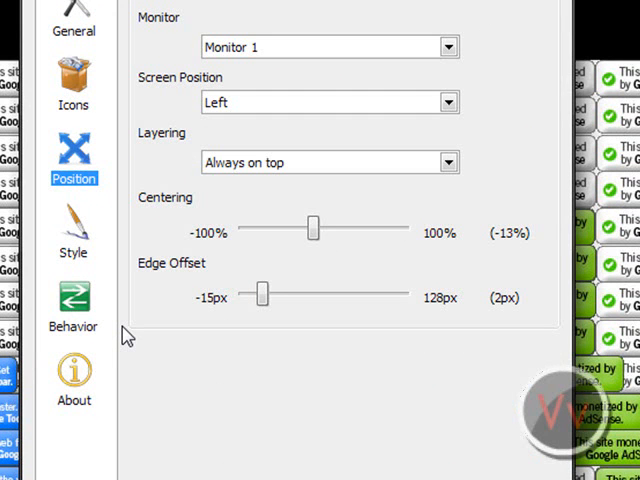
mouse_move(92, 240)
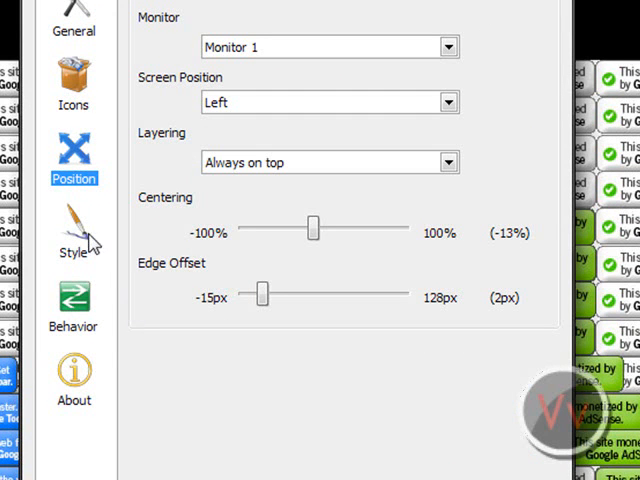
click(73, 228)
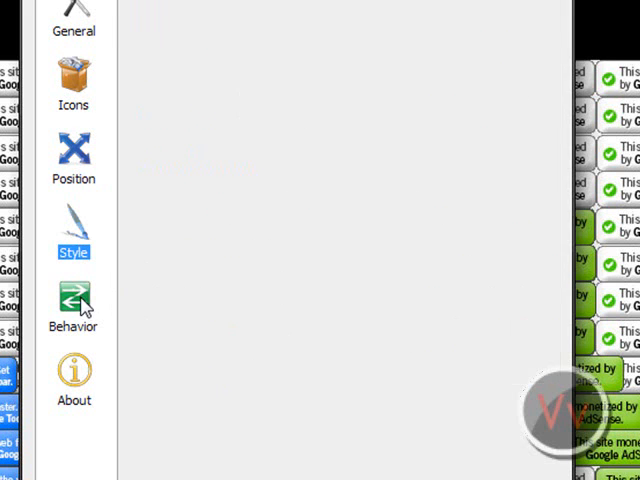
click(72, 300)
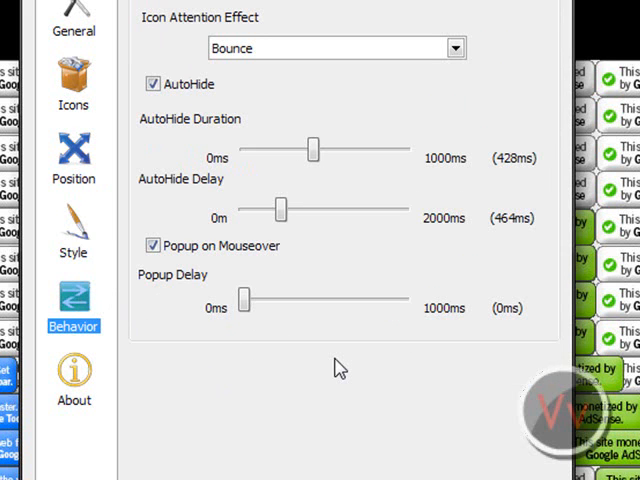